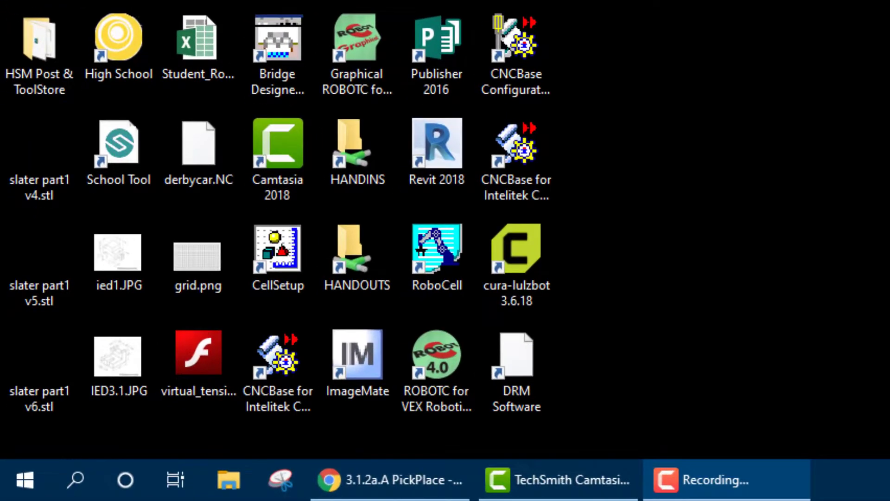
Launch CellSetup for the ER 4u from its desktop shortcut
left_click(277, 257)
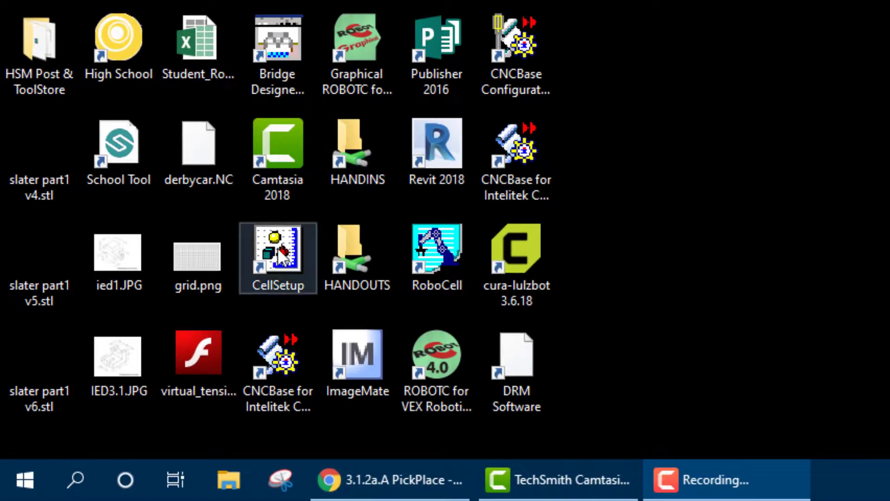
double_click(278, 258)
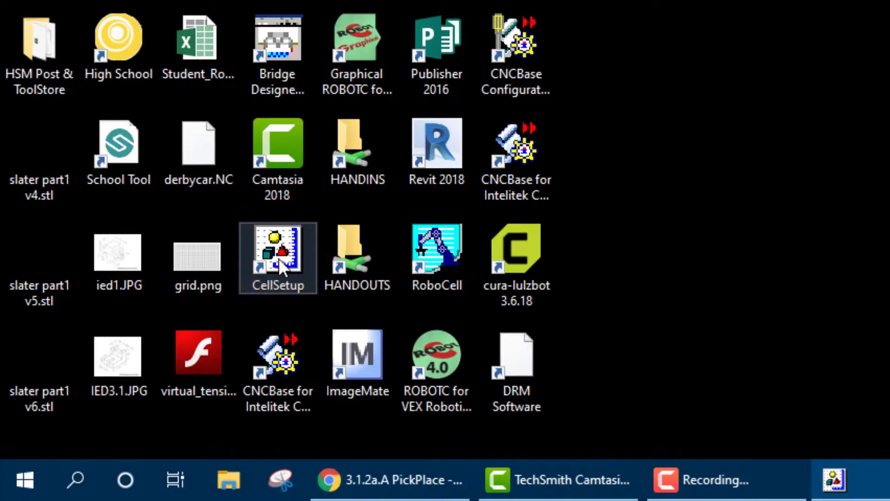
double_click(278, 257)
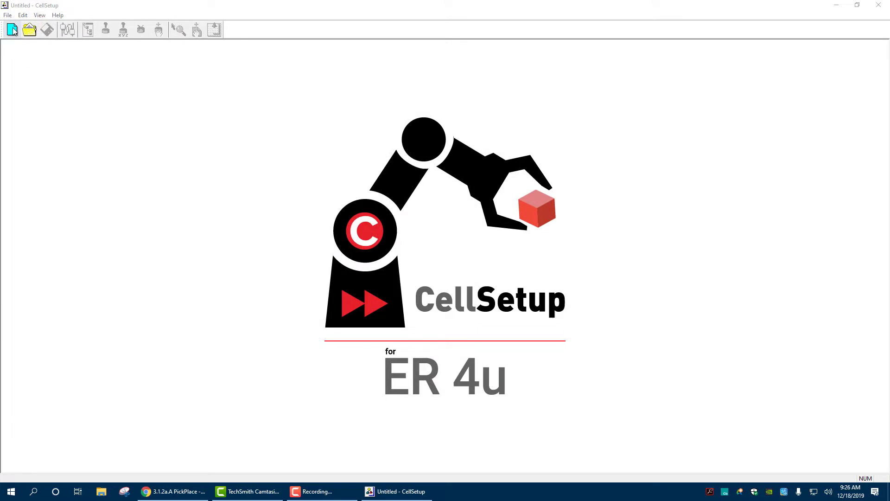
Start a new empty workcell so the floor and New Objects catalogue appear
left_click(88, 30)
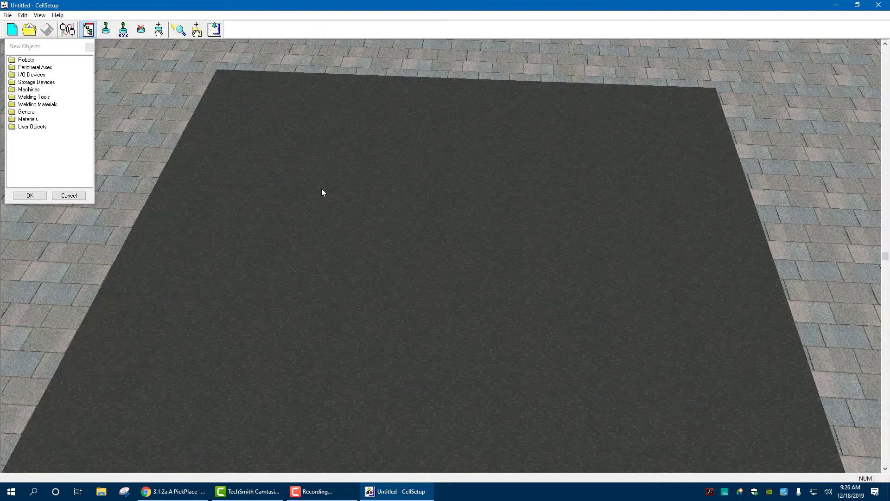
mouse_move(149, 71)
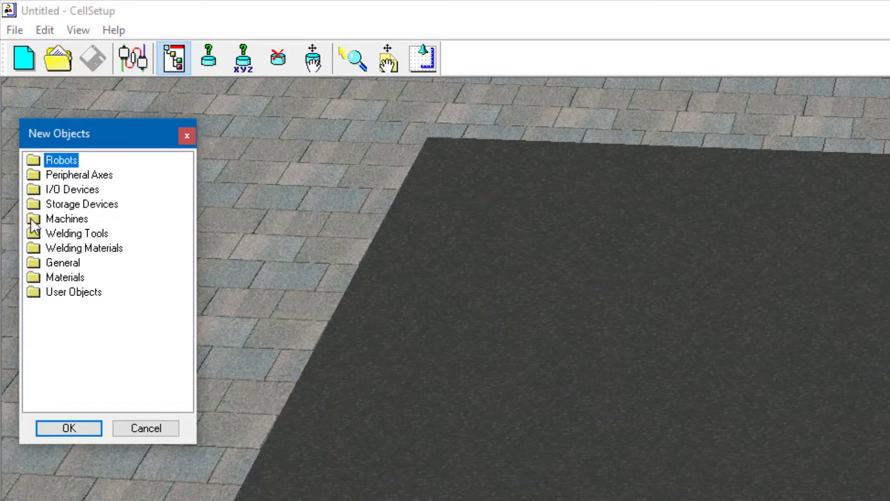
mouse_move(35, 247)
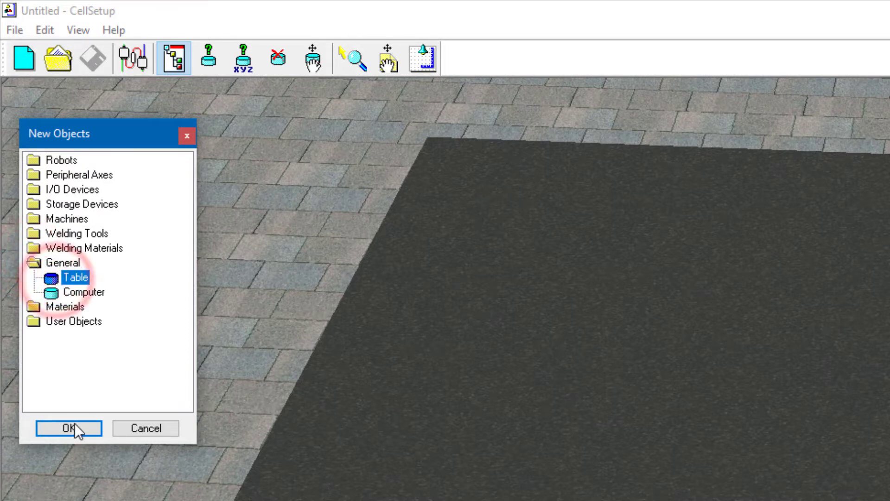
Add a Table from General and size it 1000 × 1000 mm
left_click(68, 428)
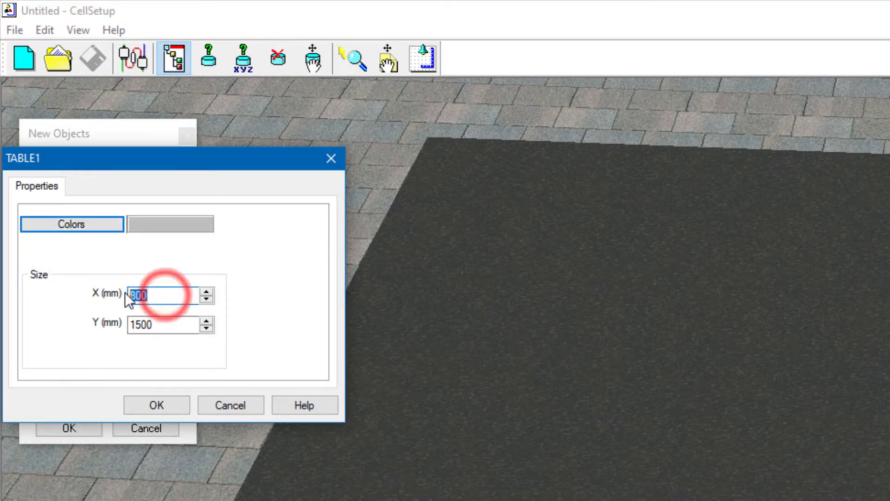
type("1000")
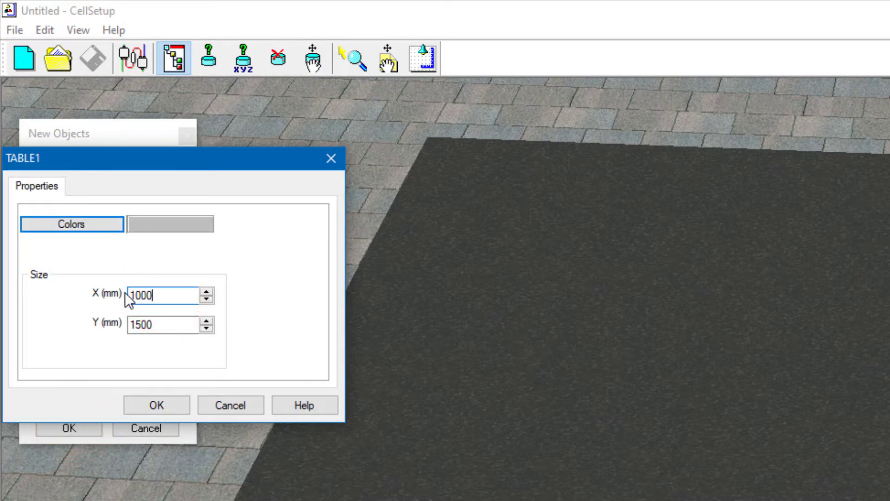
type("1000")
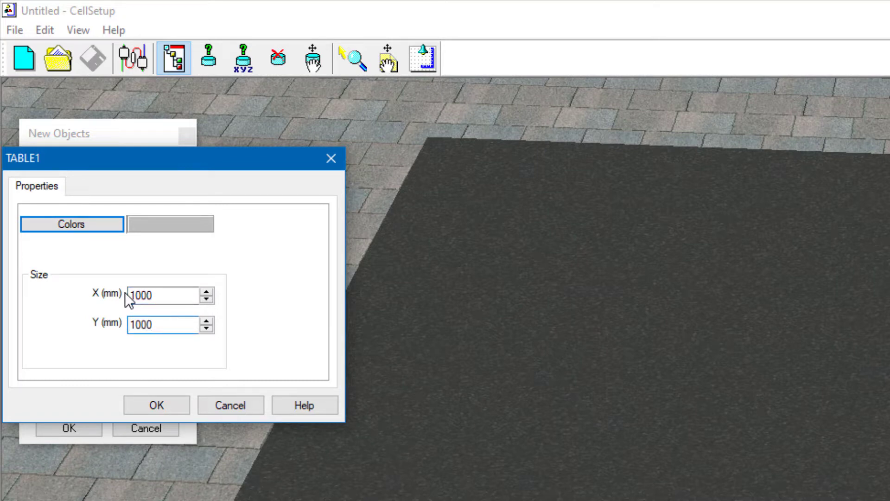
left_click(156, 405)
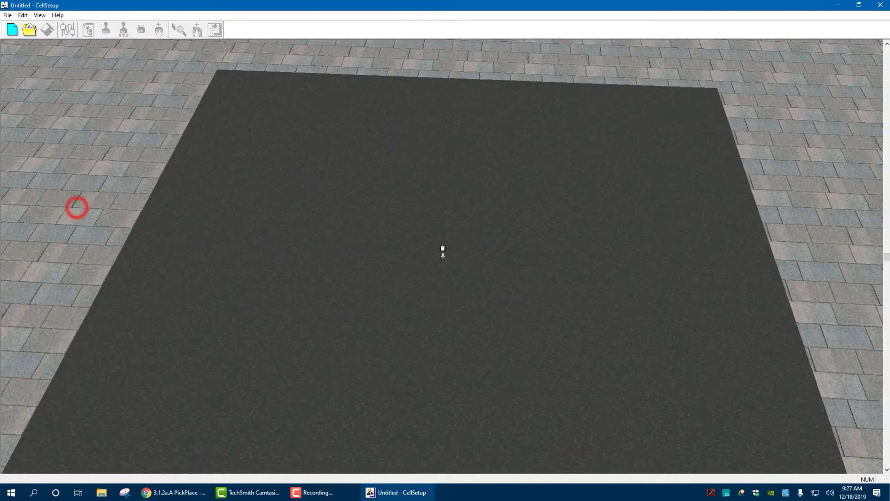
Add the ER 4u robot to the workcell with its default ROBOT1 properties
left_click(88, 30)
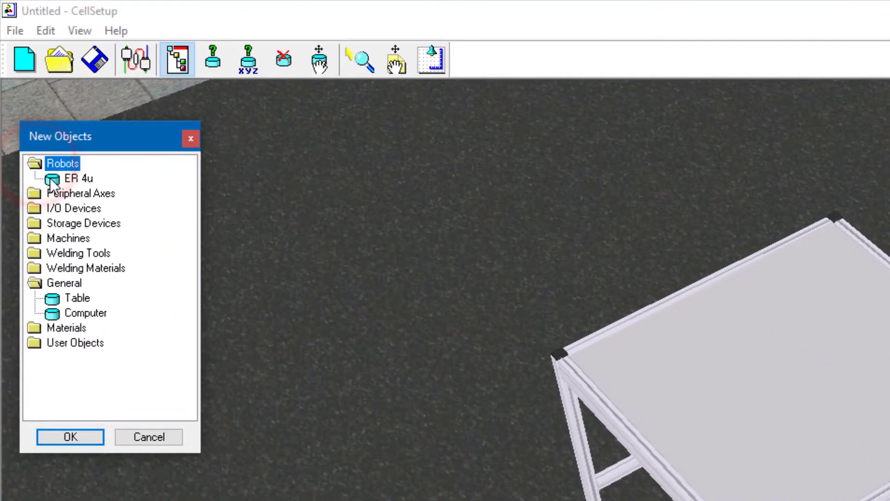
left_click(70, 437)
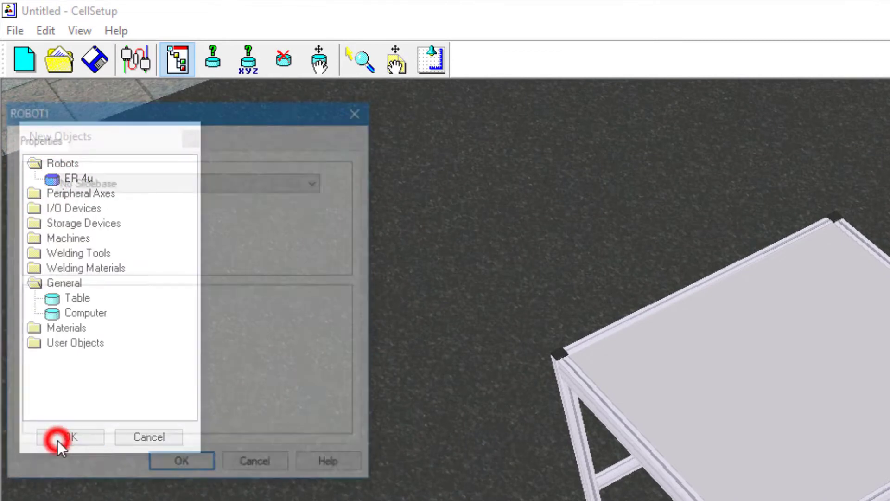
left_click(69, 437)
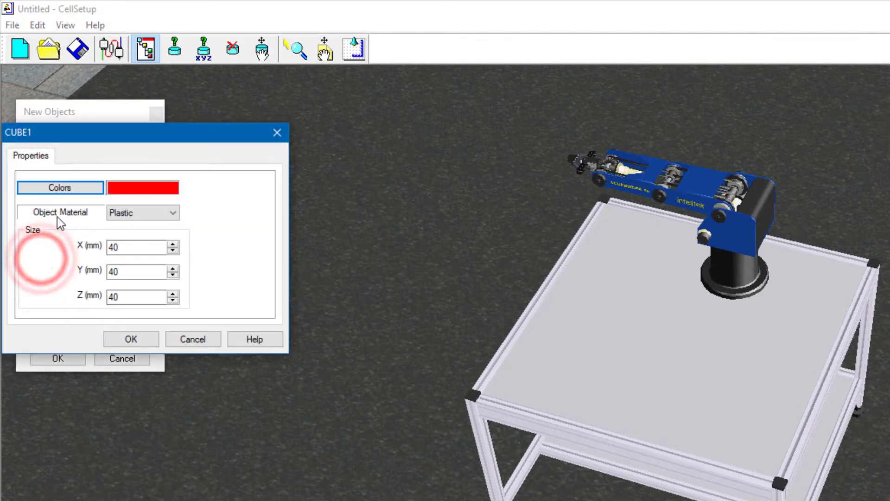
Accept a red Plastic cube of 40 mm sides onto the table
left_click(134, 297)
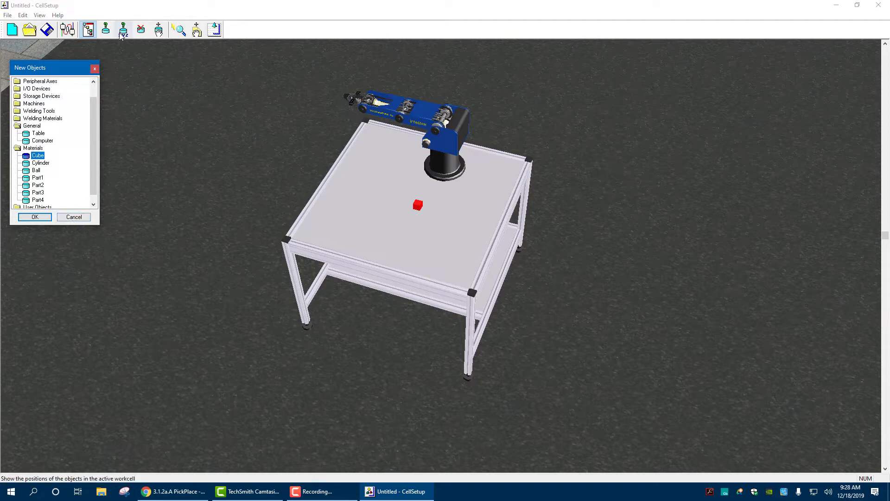
mouse_move(123, 30)
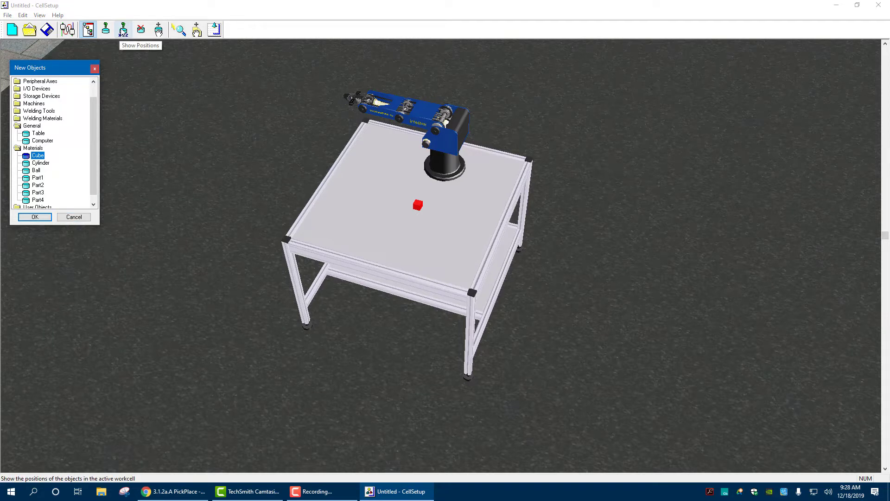
Show object positions and move the cube to X 400, Y 0 under the gripper
left_click(122, 29)
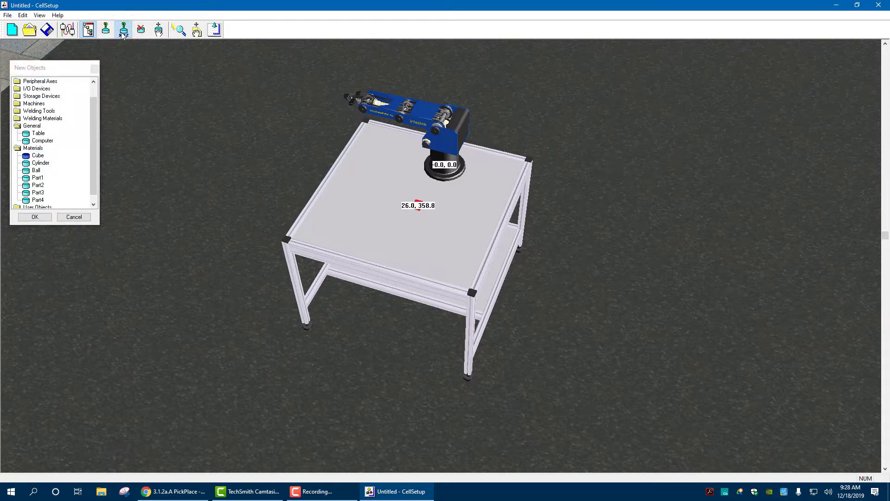
left_click(123, 30)
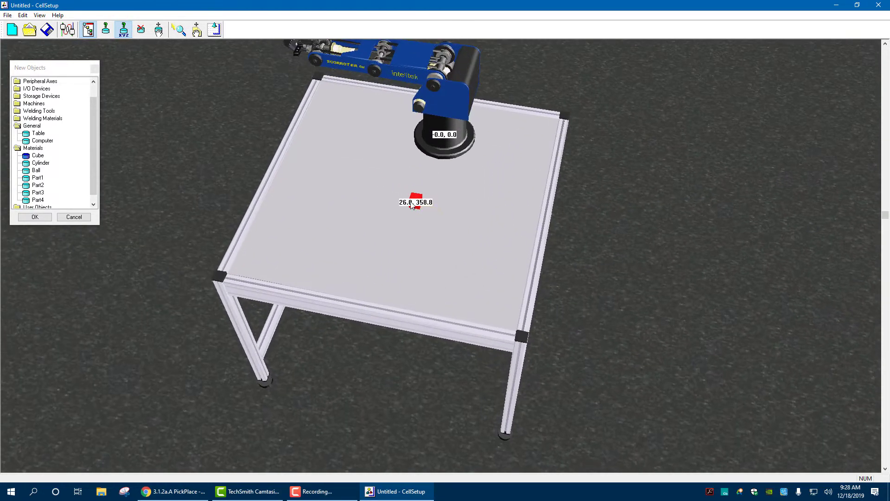
right_click(415, 202)
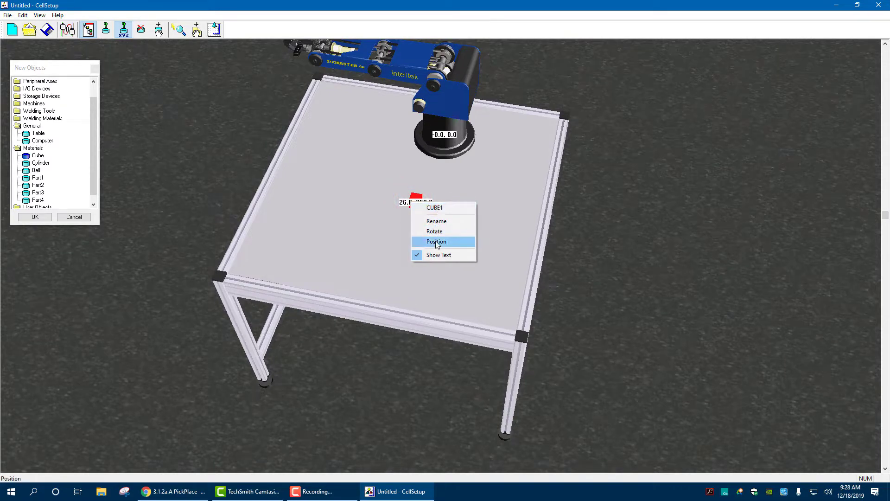
left_click(436, 241)
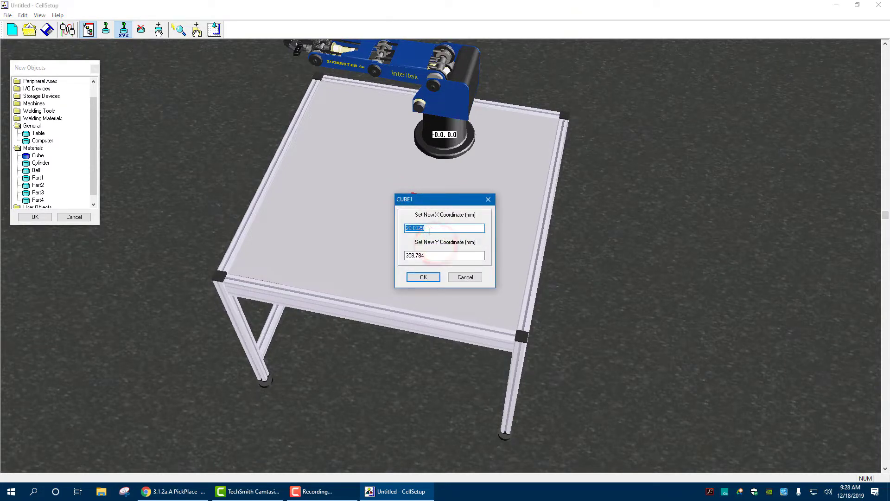
type("400")
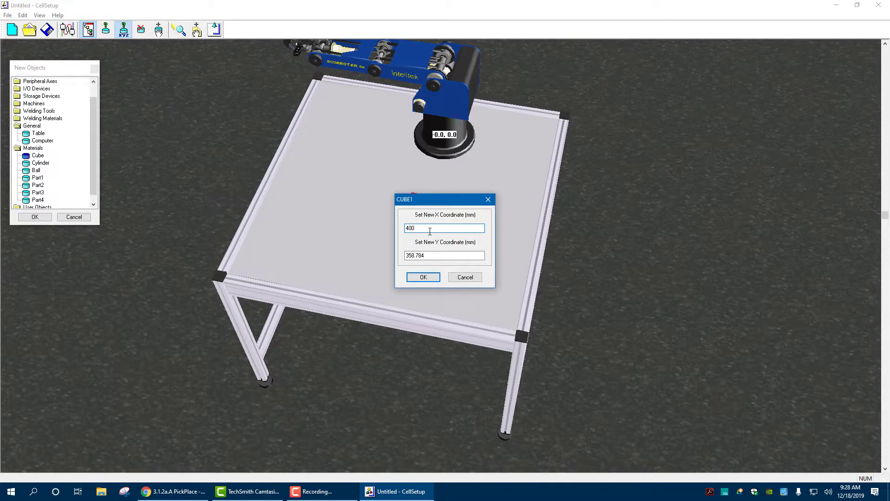
type("0")
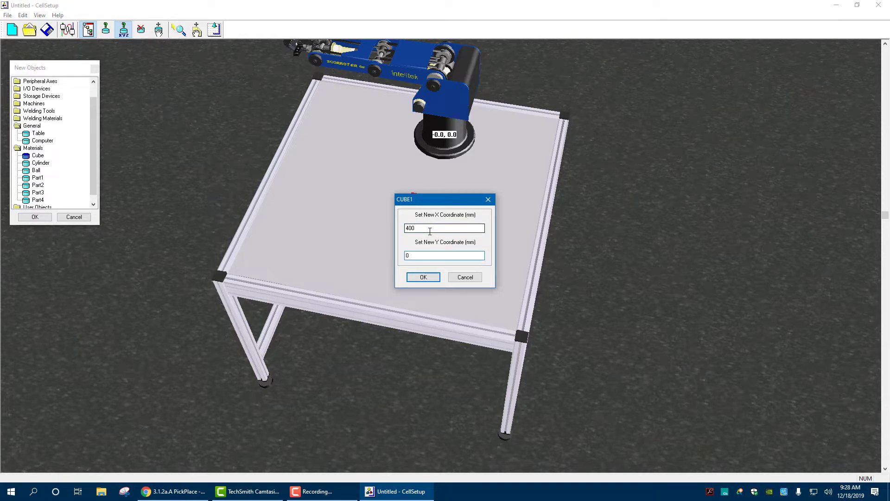
left_click(423, 277)
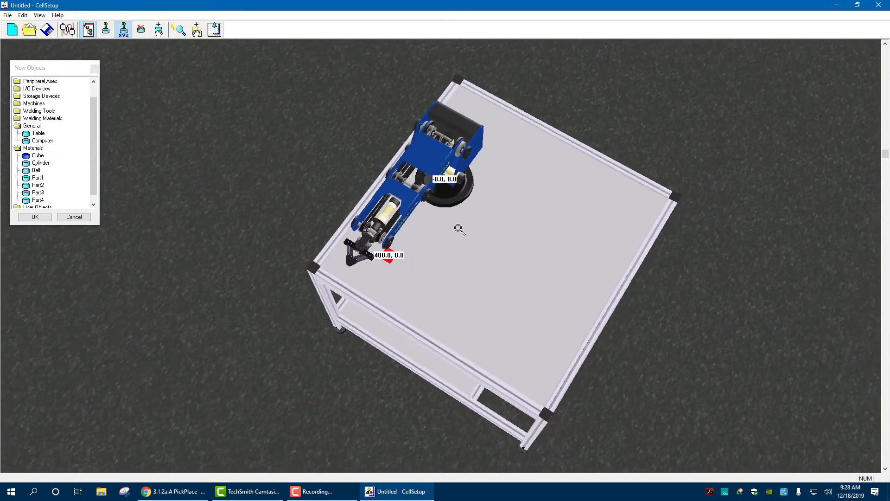
right_click(479, 293)
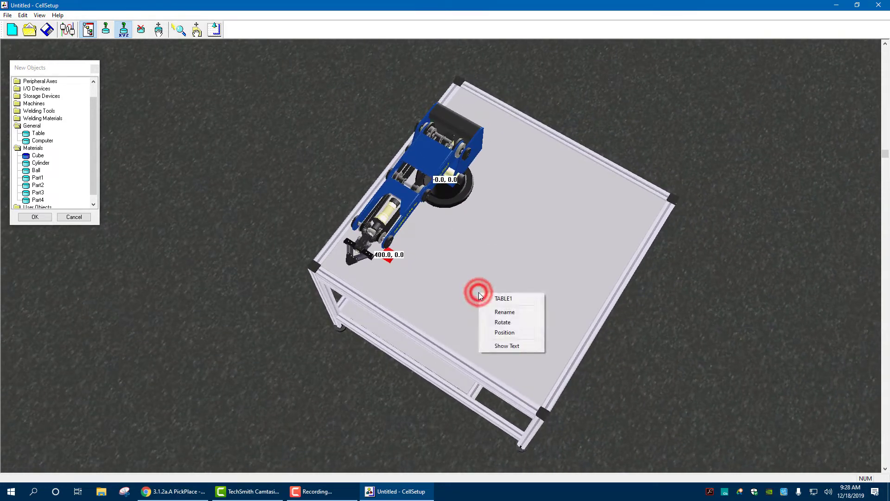
left_click(504, 332)
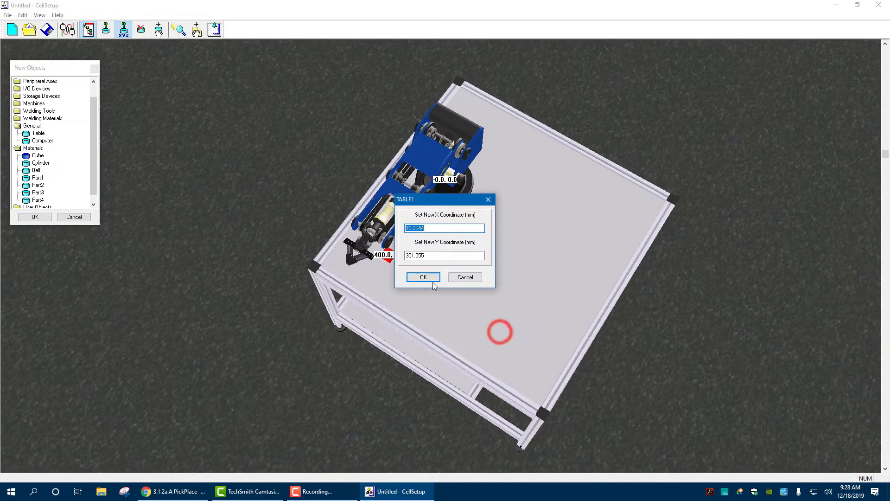
left_click(464, 276)
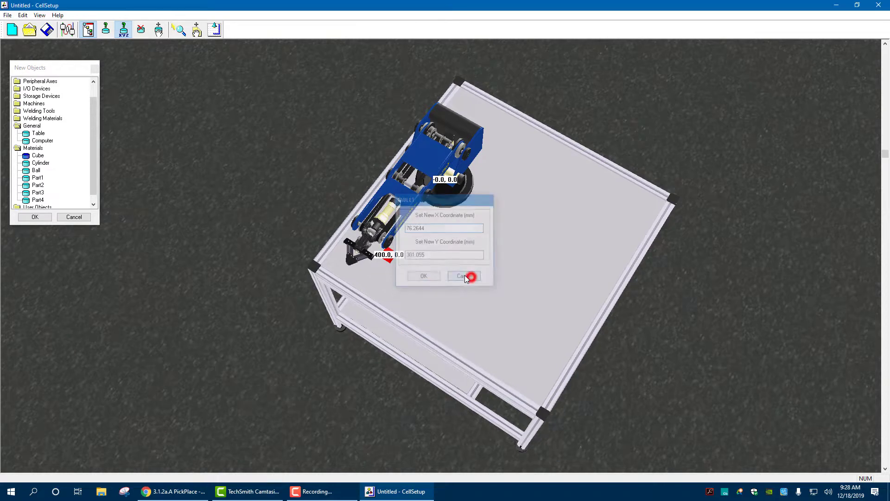
left_click(462, 276)
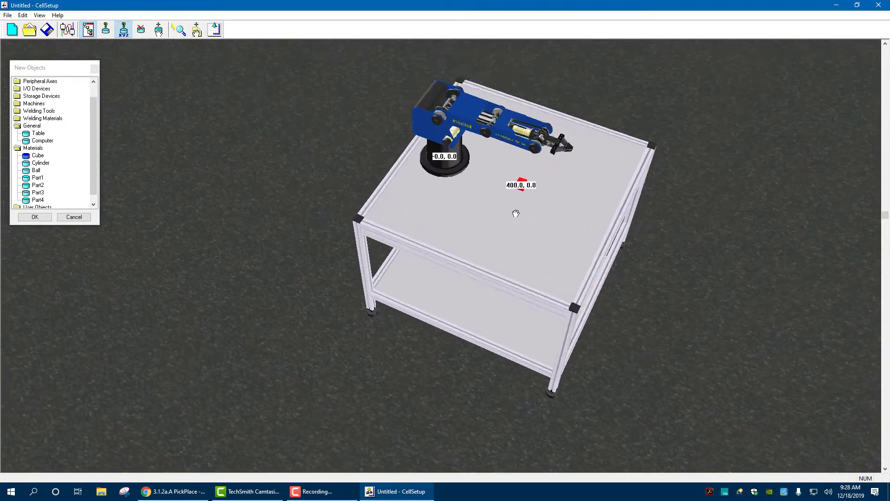
left_click_drag(516, 214, 539, 218)
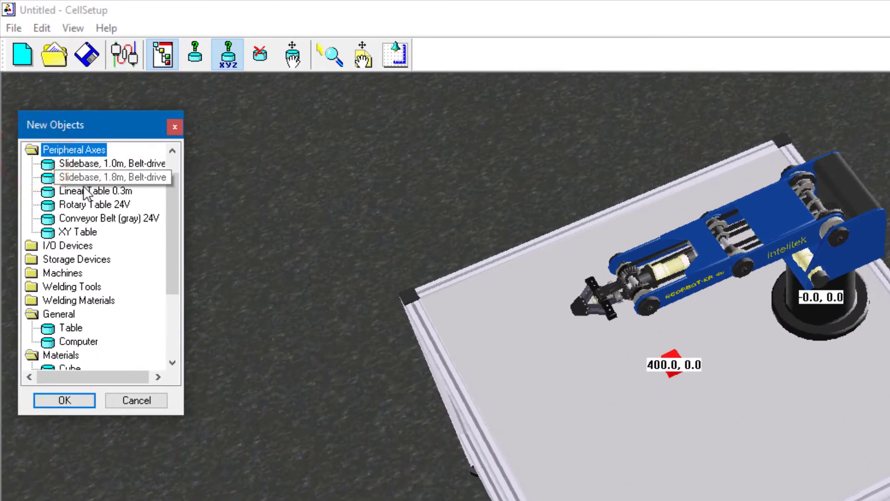
left_click(32, 245)
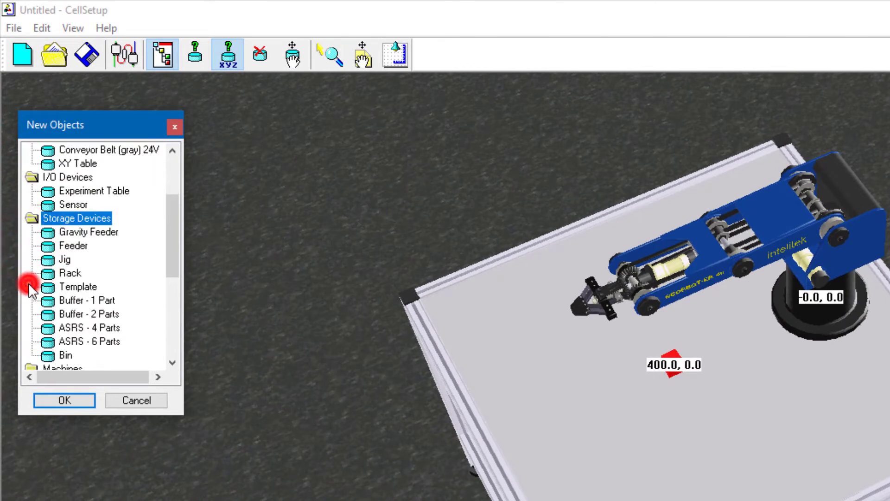
scroll("down", 3)
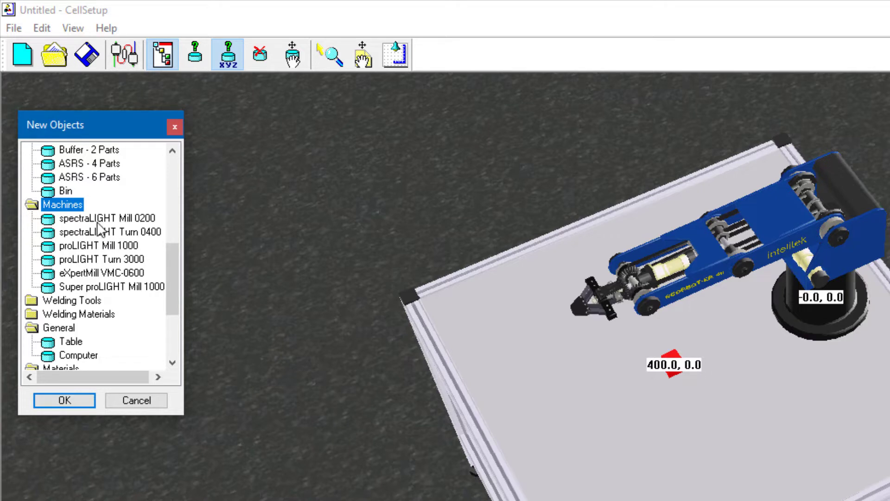
mouse_move(71, 276)
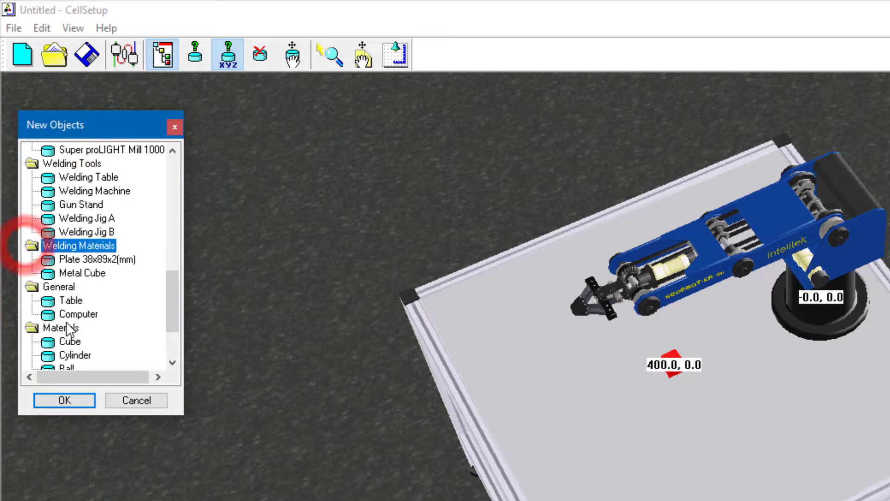
scroll("down", 3)
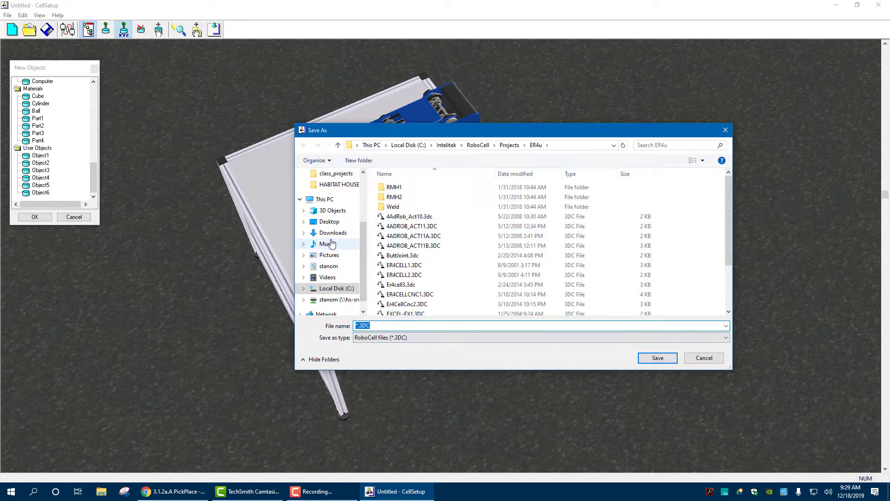
mouse_move(333, 233)
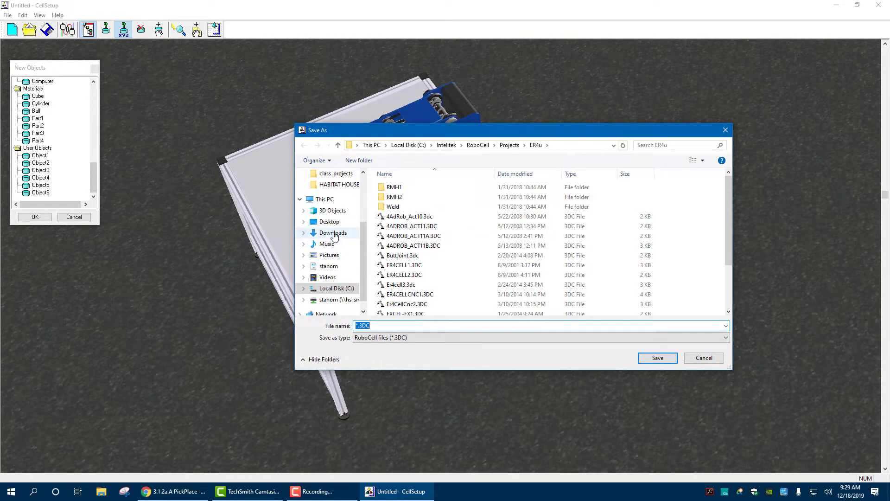
mouse_move(328, 302)
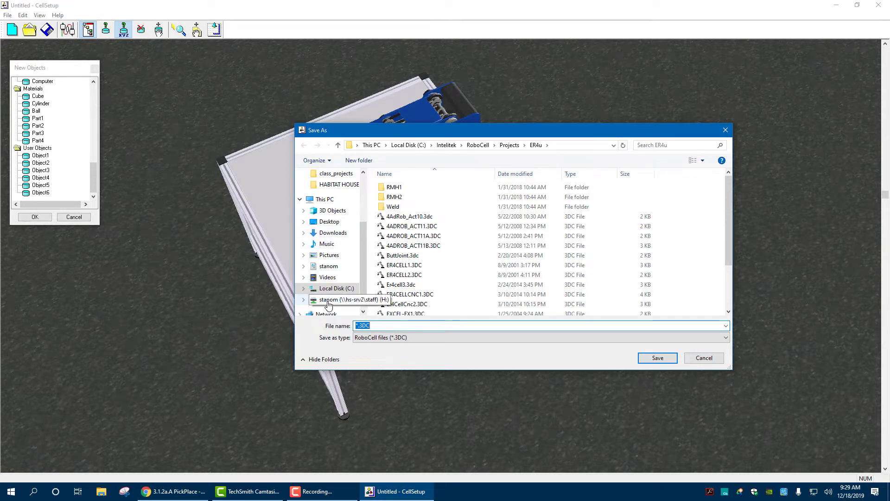
Save the workcell to the Desktop as pickandplacesetup.3DC
left_click(330, 222)
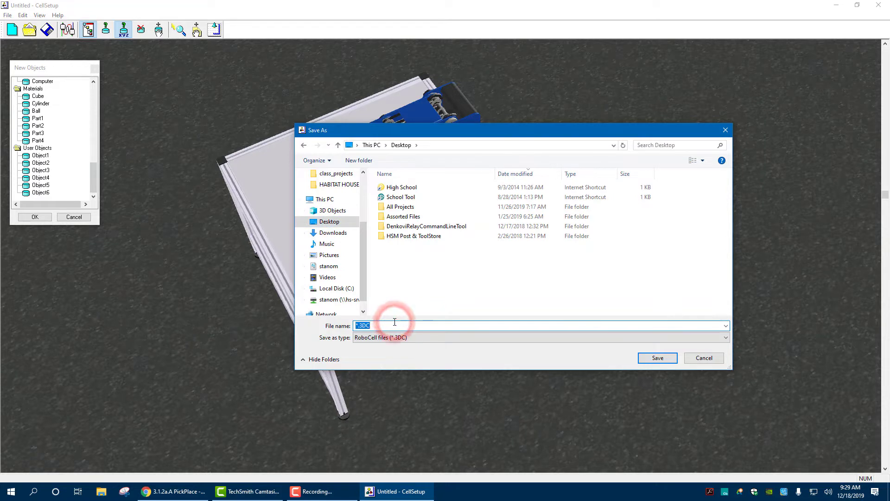
type("pickandplacesetup")
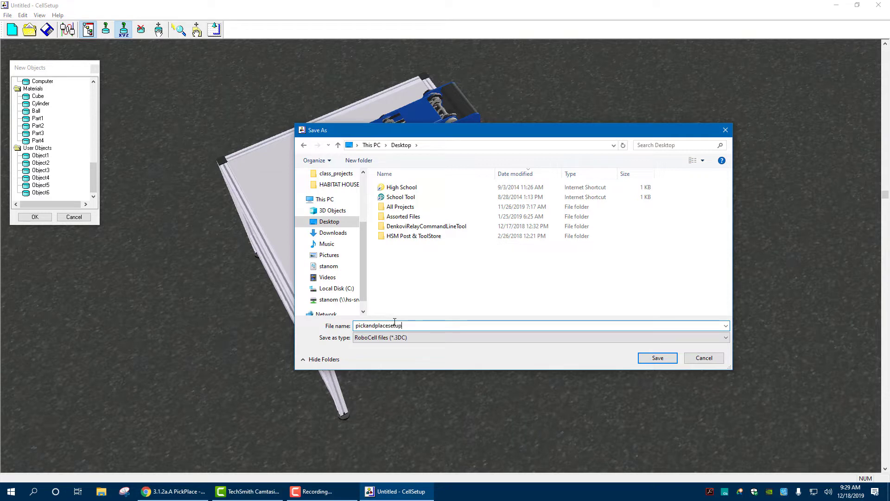
left_click(657, 358)
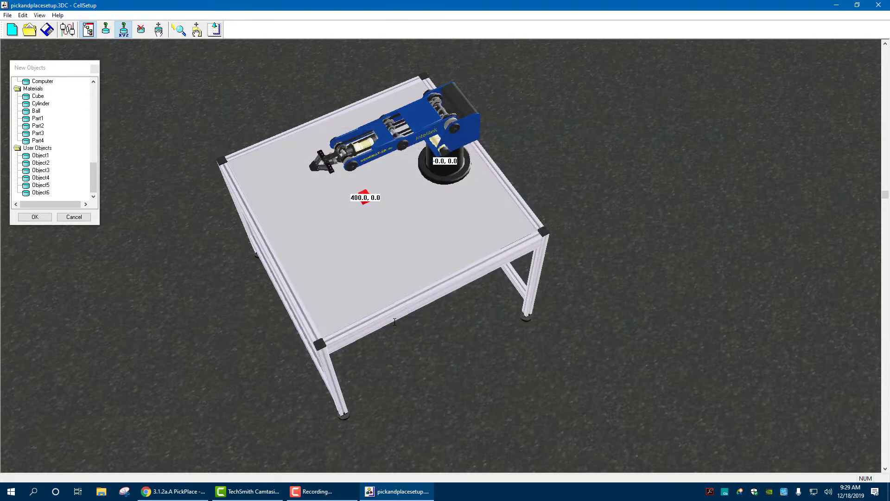
mouse_move(636, 205)
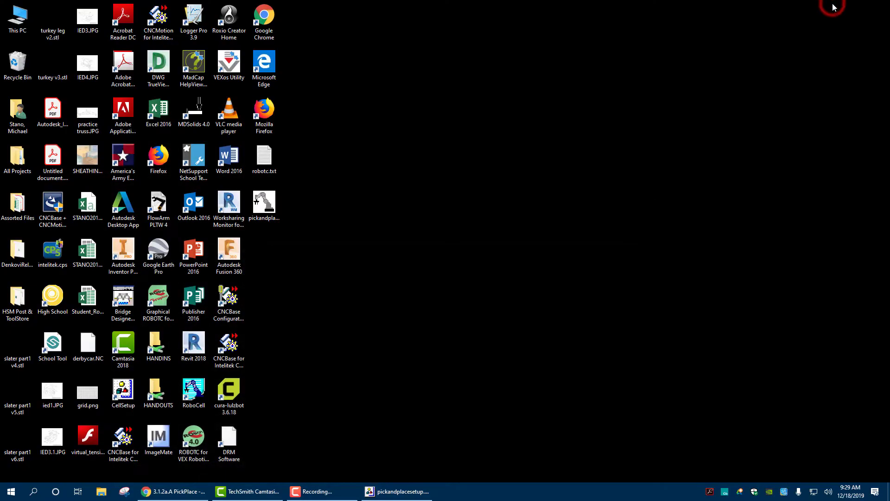
Launch RoboCell with a new untitled SCORBOT-ER 4u project
left_click(397, 491)
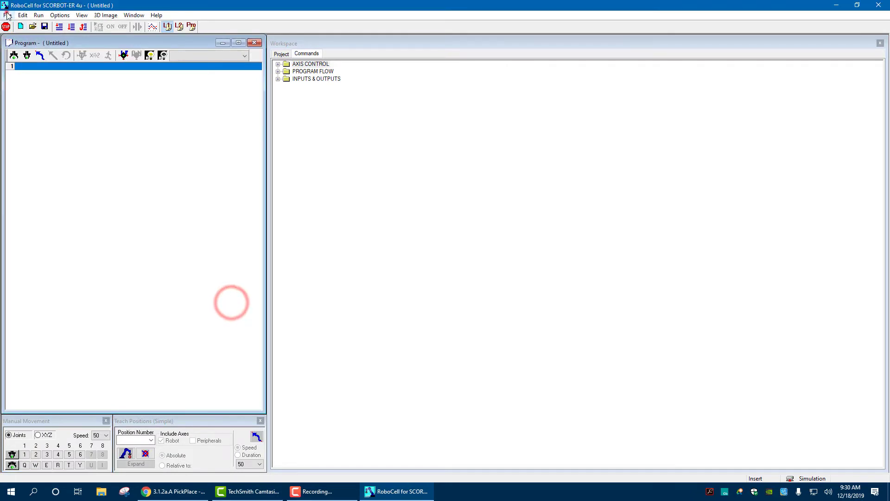
Start Import 3D Model and browse the dialog to the Desktop folder
left_click(8, 14)
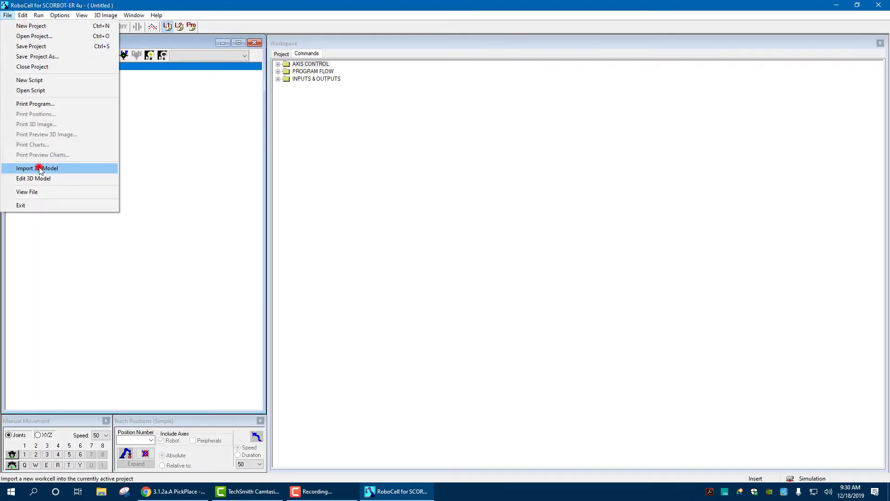
left_click(37, 168)
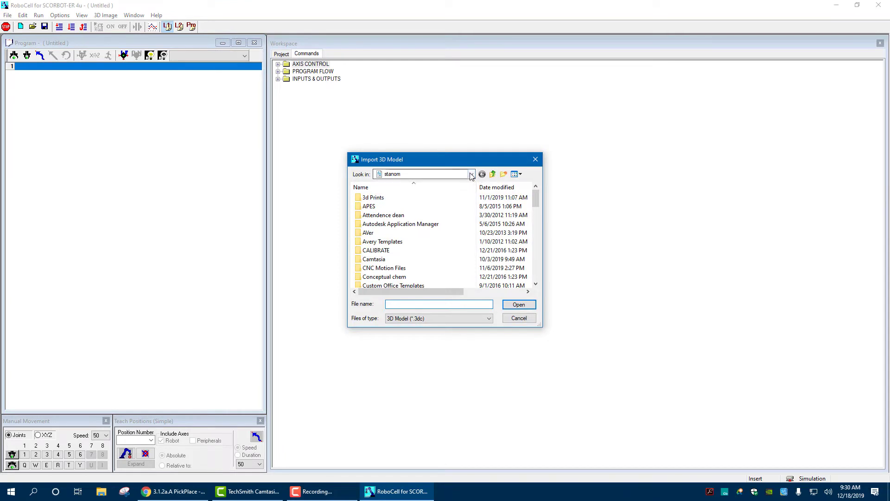
left_click(472, 175)
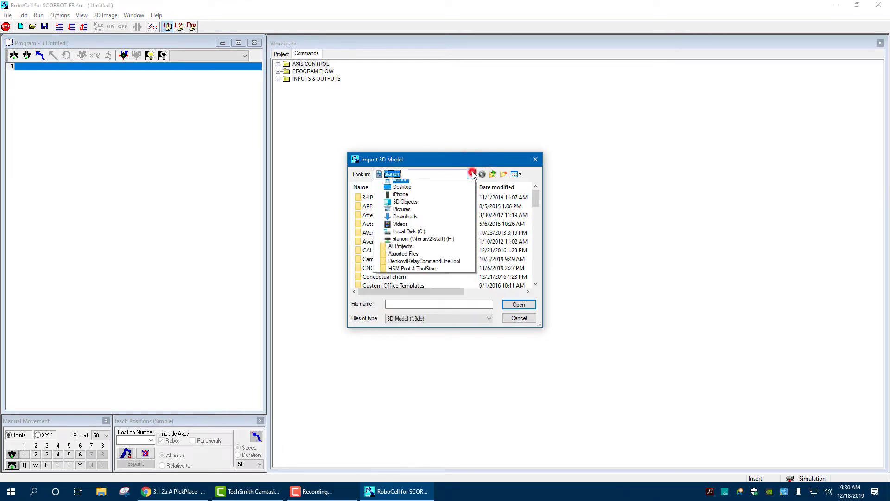
left_click(401, 186)
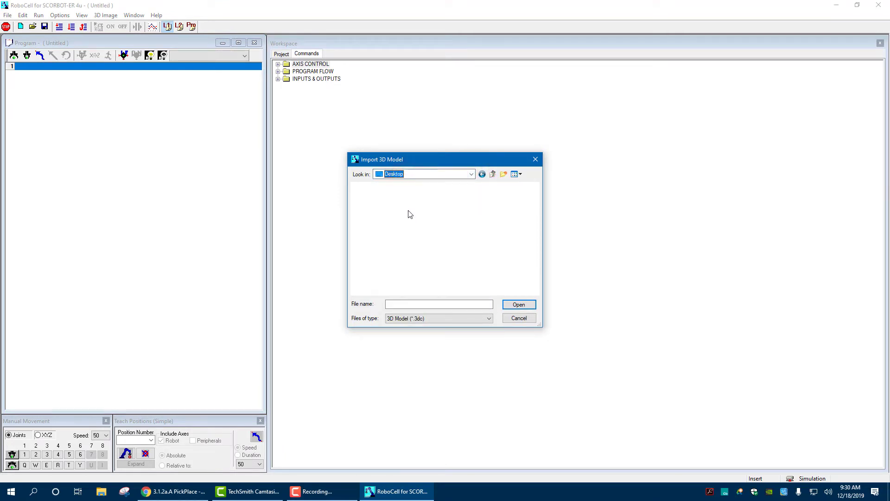
left_click(488, 319)
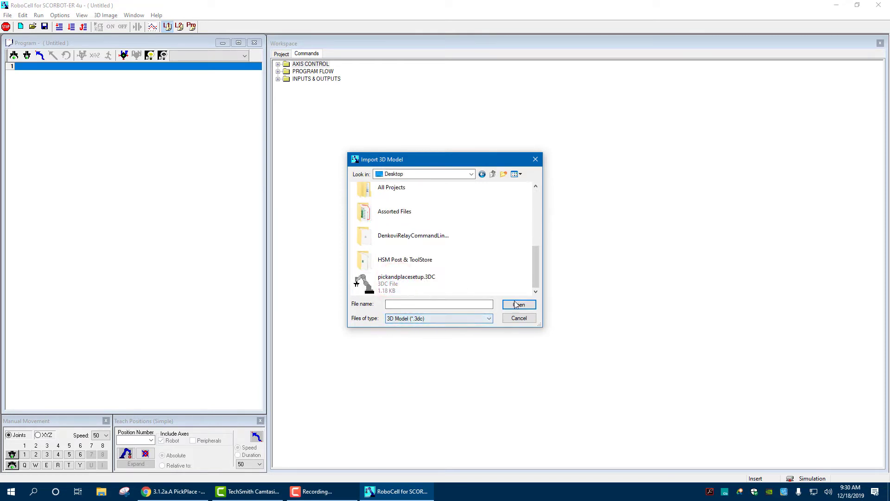
left_click(492, 174)
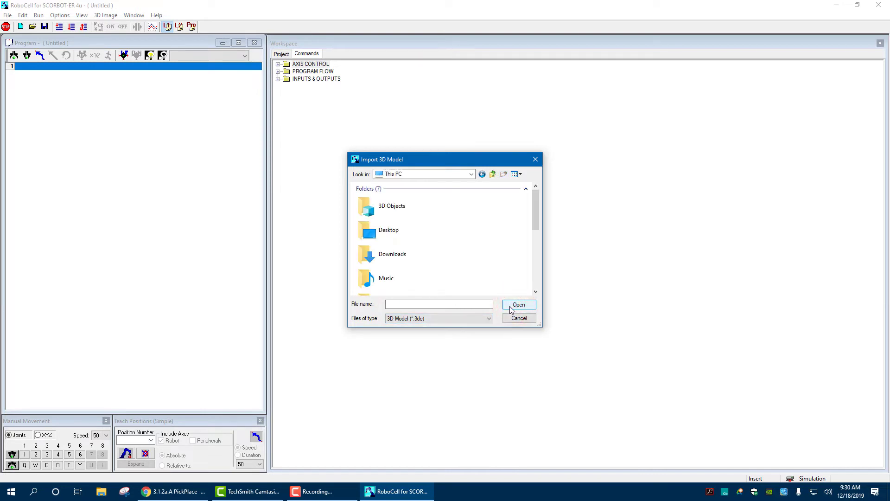
scroll("down", 3)
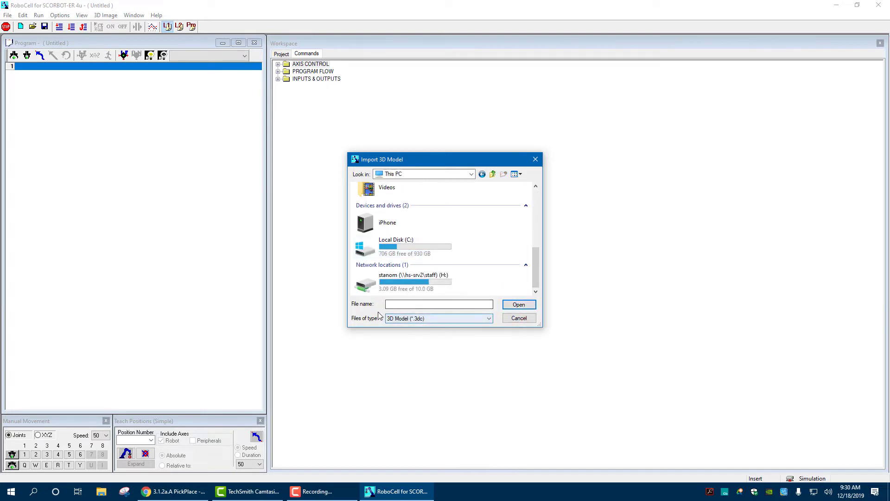
left_click(471, 174)
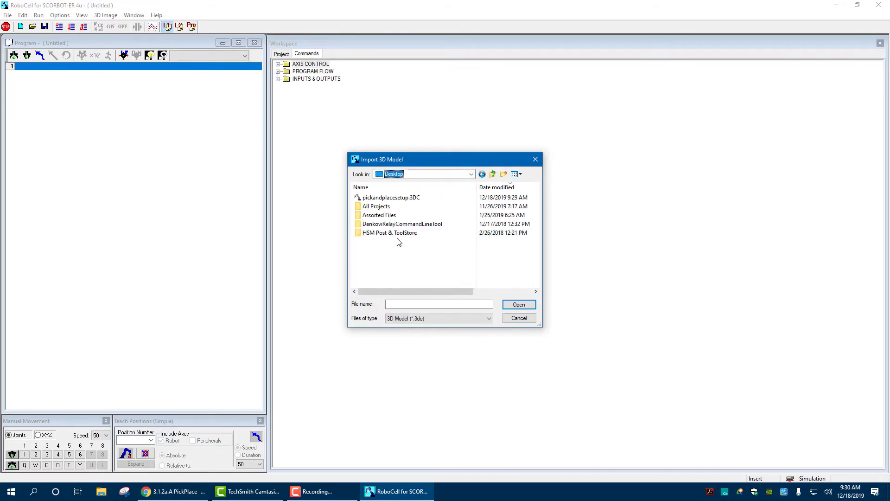
Select pickandplacesetup.3DC and import it into the project
left_click(390, 197)
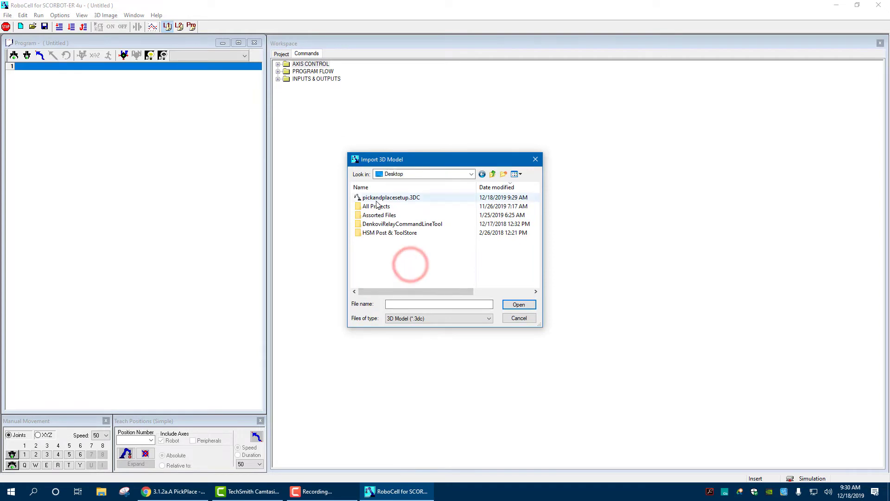
left_click(390, 197)
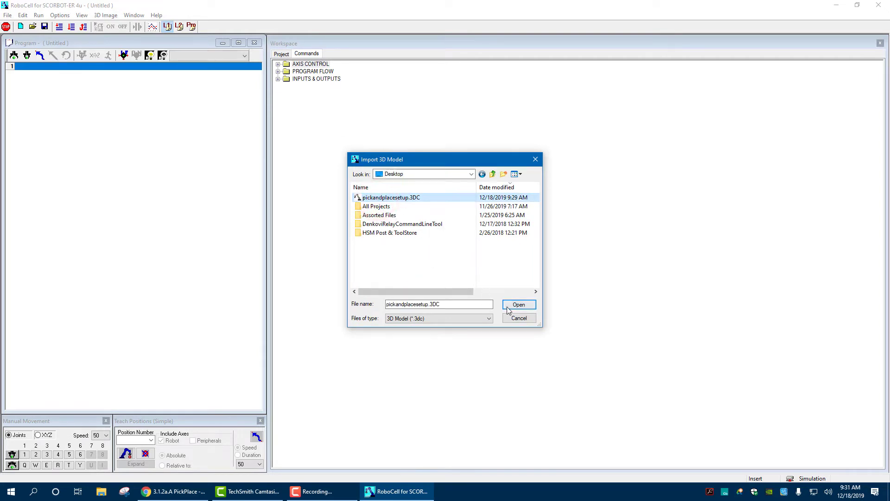
left_click(517, 304)
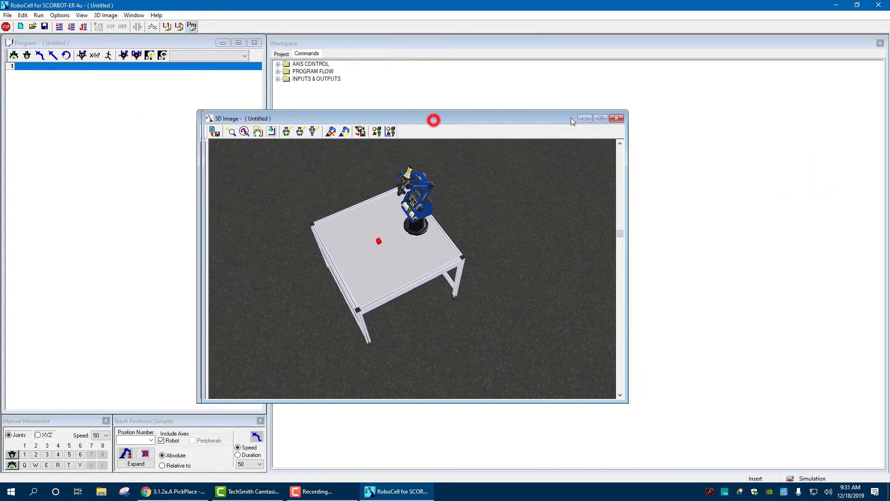
Tile the 3D Image window beside the Program window with Workspace below
left_click(134, 15)
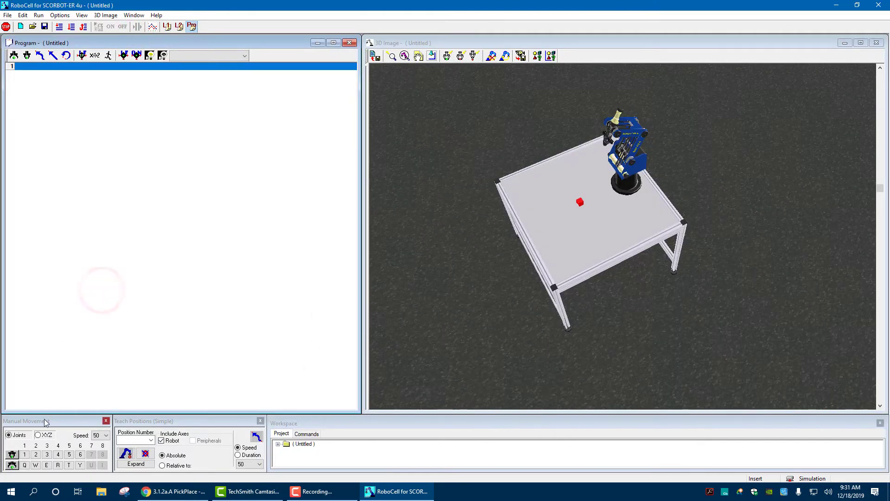
Jog the robot's joints to raise the arm upright, dismissing the joint workspace limit error
left_click(24, 454)
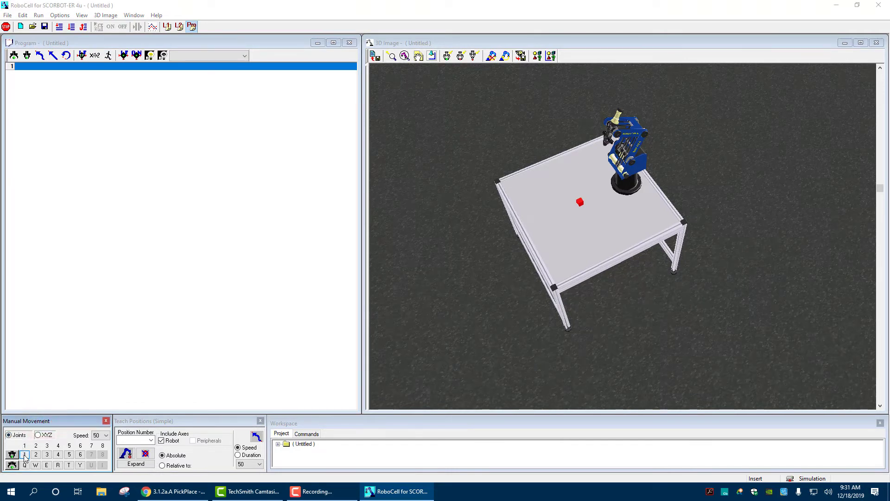
mouse_move(13, 454)
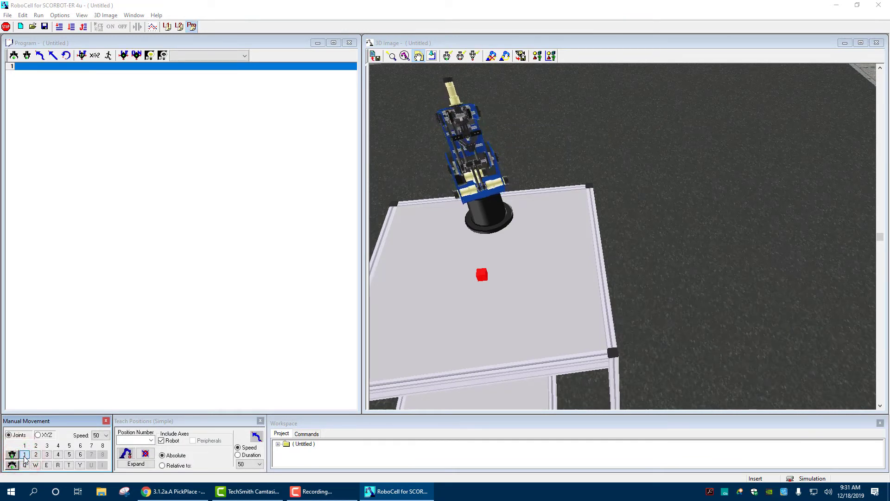
left_click(23, 465)
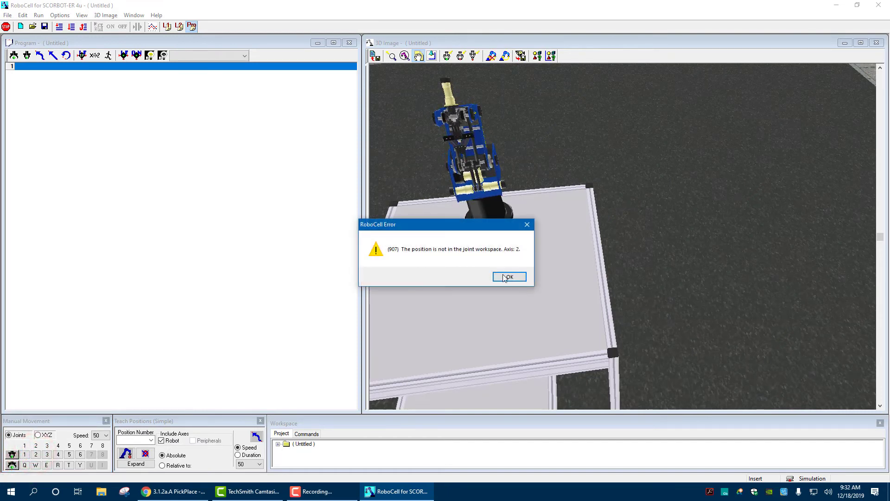
left_click(508, 276)
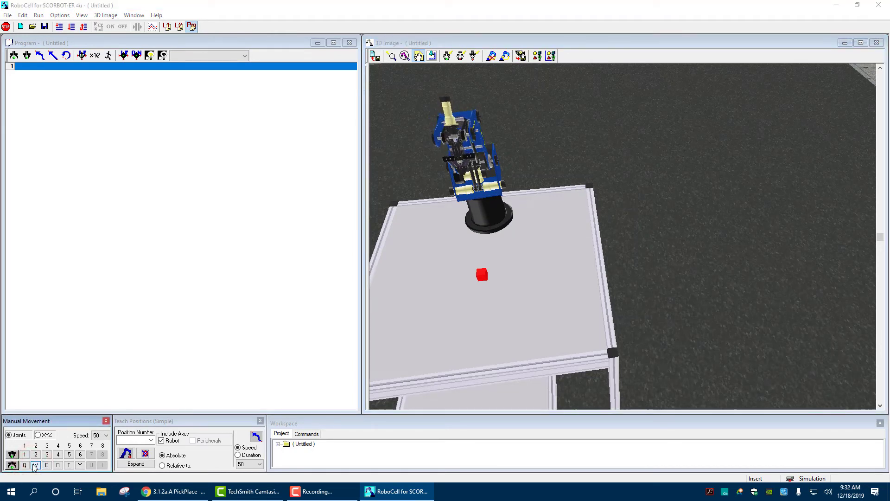
left_click(35, 464)
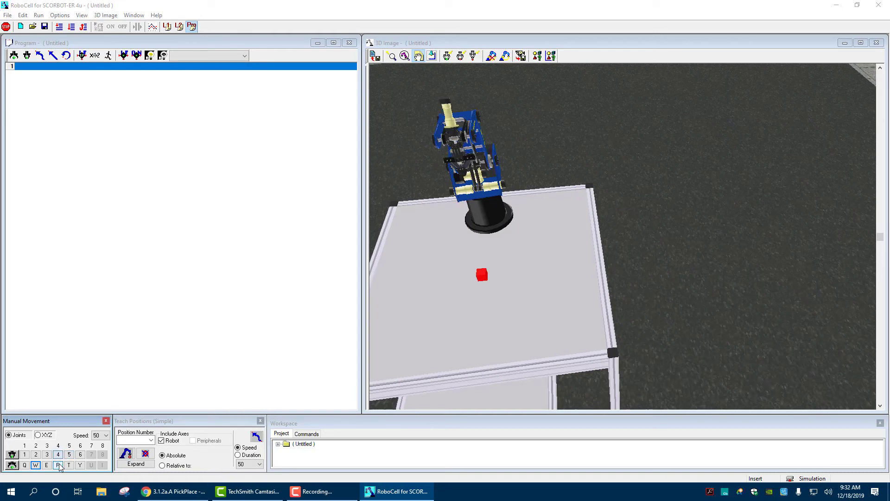
Switch Manual Movement to XYZ mode and jog the gripper toward the red cube
left_click(37, 435)
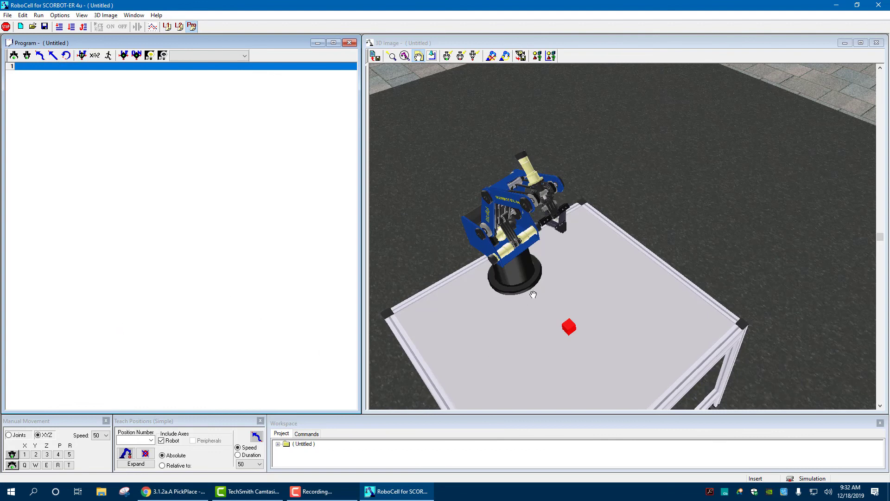
mouse_move(481, 270)
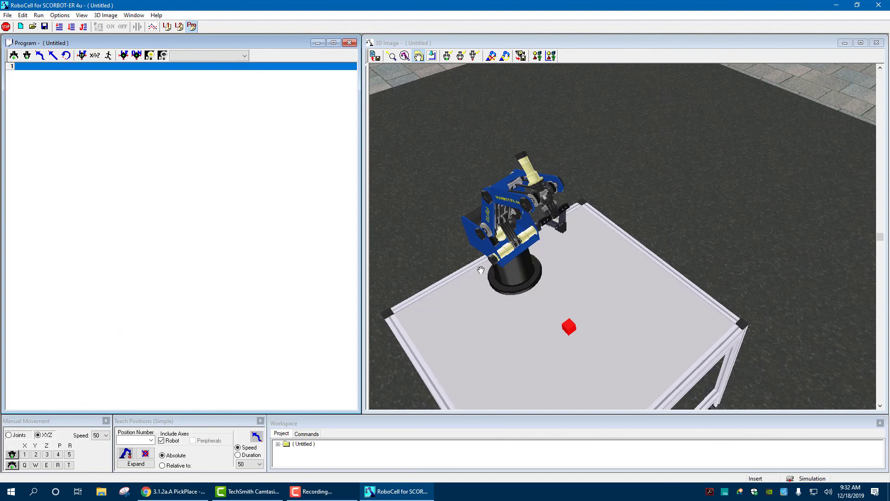